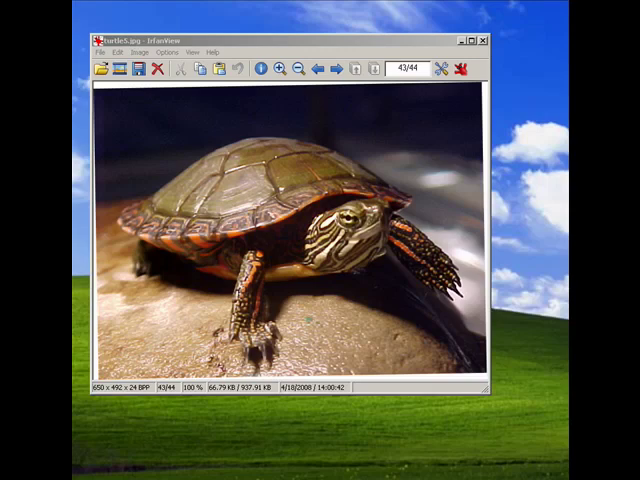
{"action": "mouse_move", "coordinate": [476, 376]}
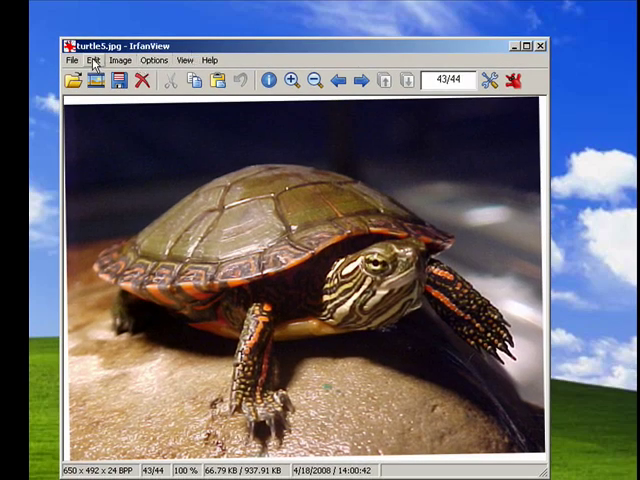
Step: Bring up the Paint dialog from the Edit menu beside the turtle photo
{"action": "left_click", "coordinate": [92, 60]}
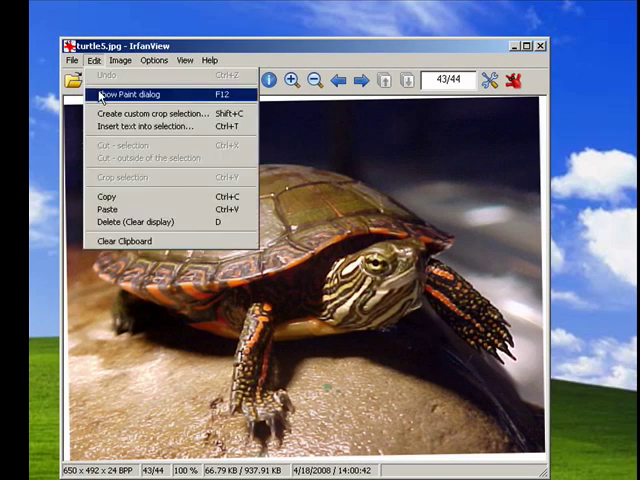
{"action": "left_click", "coordinate": [130, 92]}
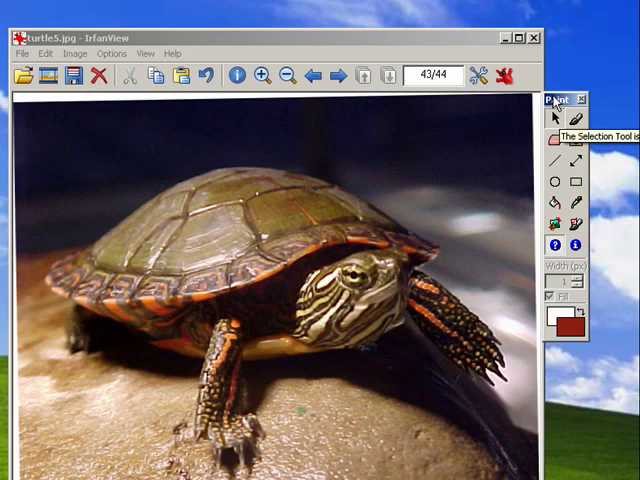
{"action": "mouse_move", "coordinate": [558, 104]}
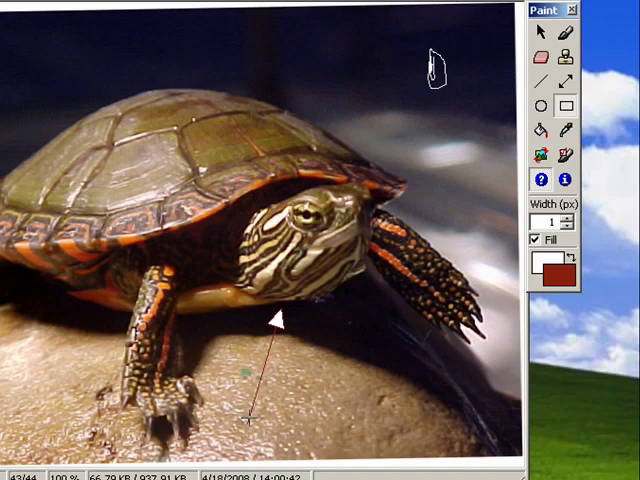
Step: Draw a filled red rectangle below the turtle on the photo
{"action": "left_click_drag", "start_coordinate": [248, 416], "coordinate": [372, 440]}
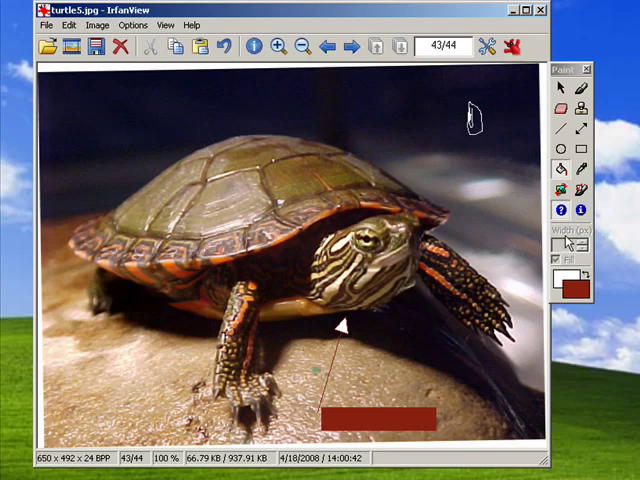
{"action": "mouse_move", "coordinate": [568, 192]}
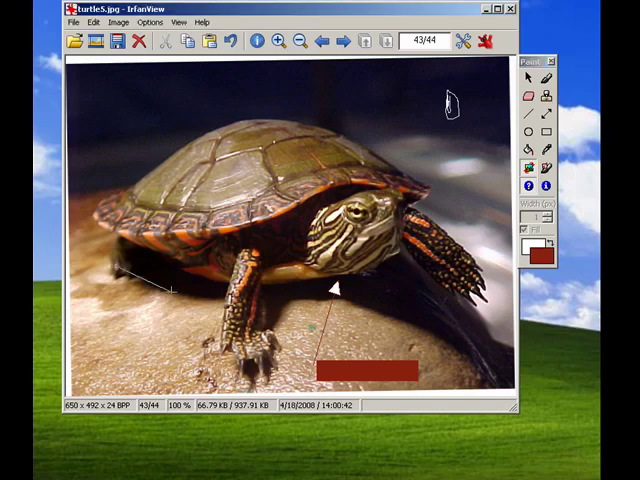
Step: Rotate the annotated turtle photo to a slight tilt with the rotate tool
{"action": "left_click_drag", "start_coordinate": [116, 268], "coordinate": [362, 302]}
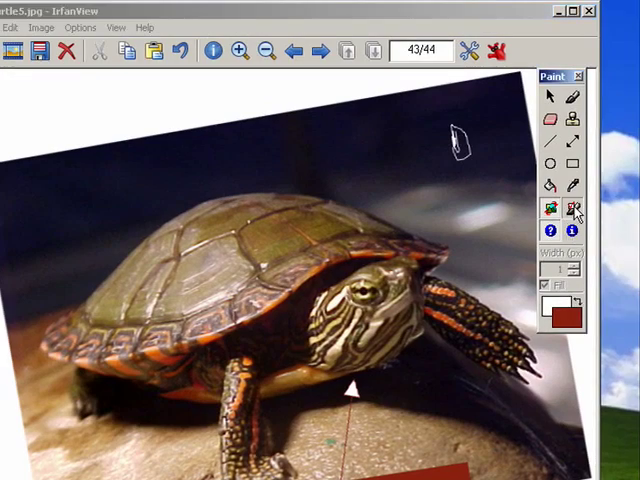
{"action": "left_click", "coordinate": [576, 208]}
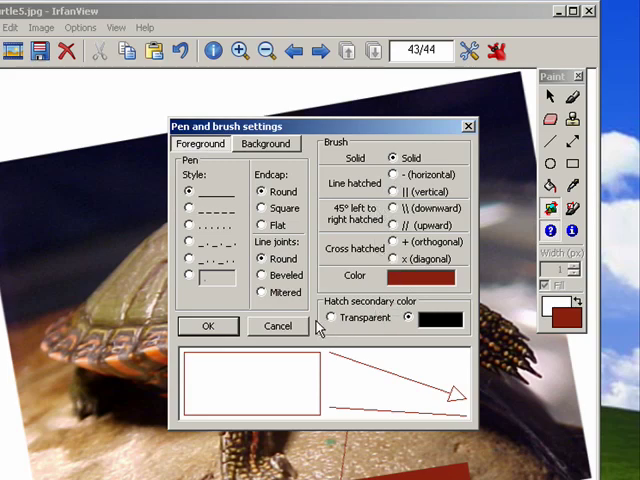
{"action": "left_click", "coordinate": [266, 144]}
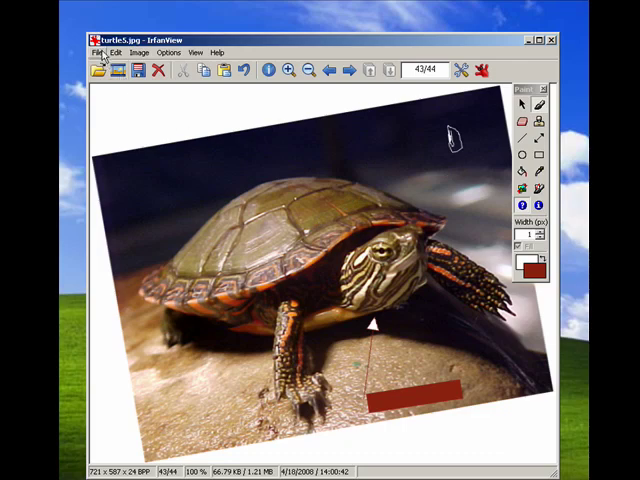
{"action": "mouse_move", "coordinate": [184, 118]}
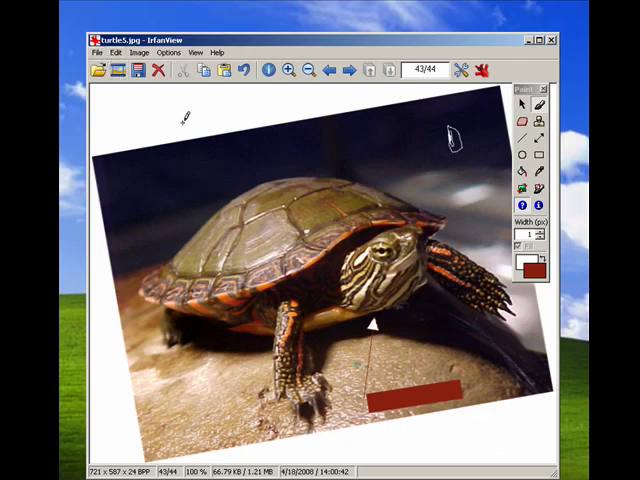
{"action": "mouse_move", "coordinate": [460, 370]}
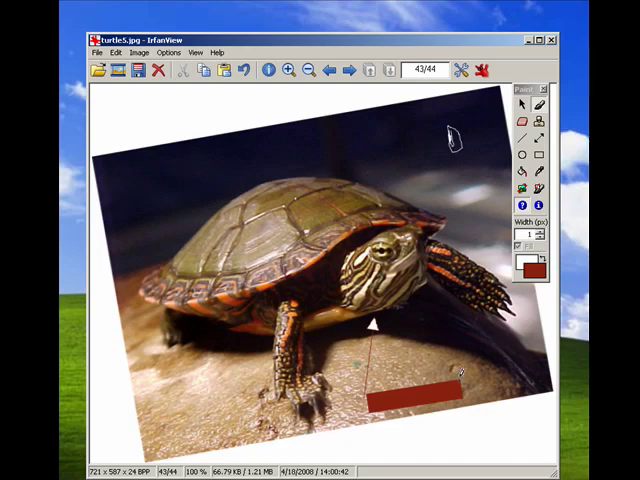